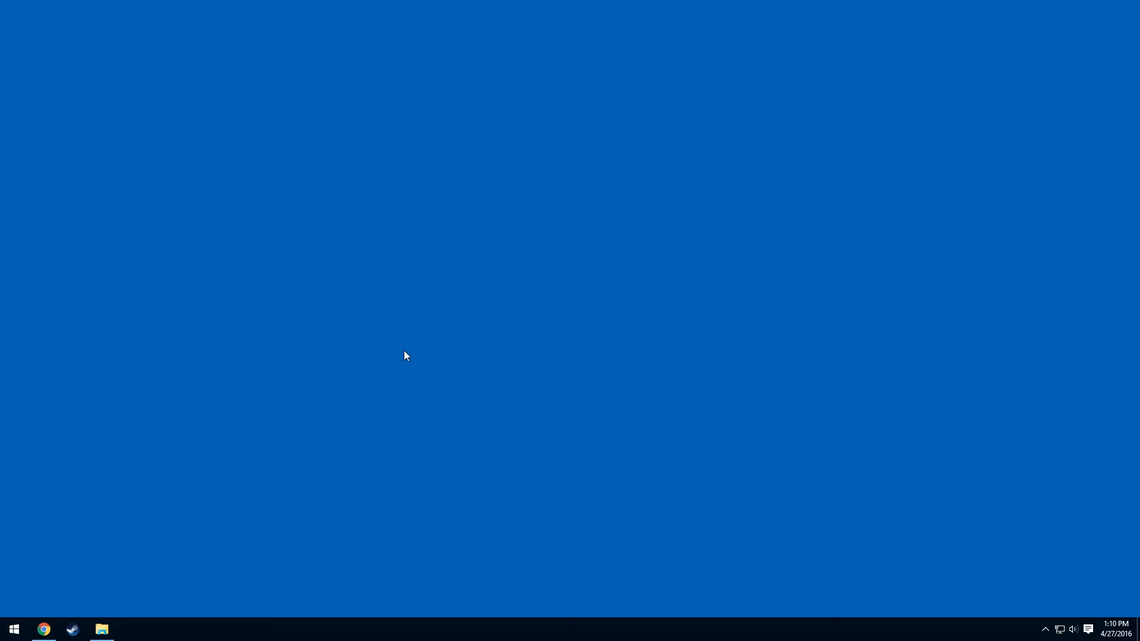
pyautogui.moveTo(406, 357)
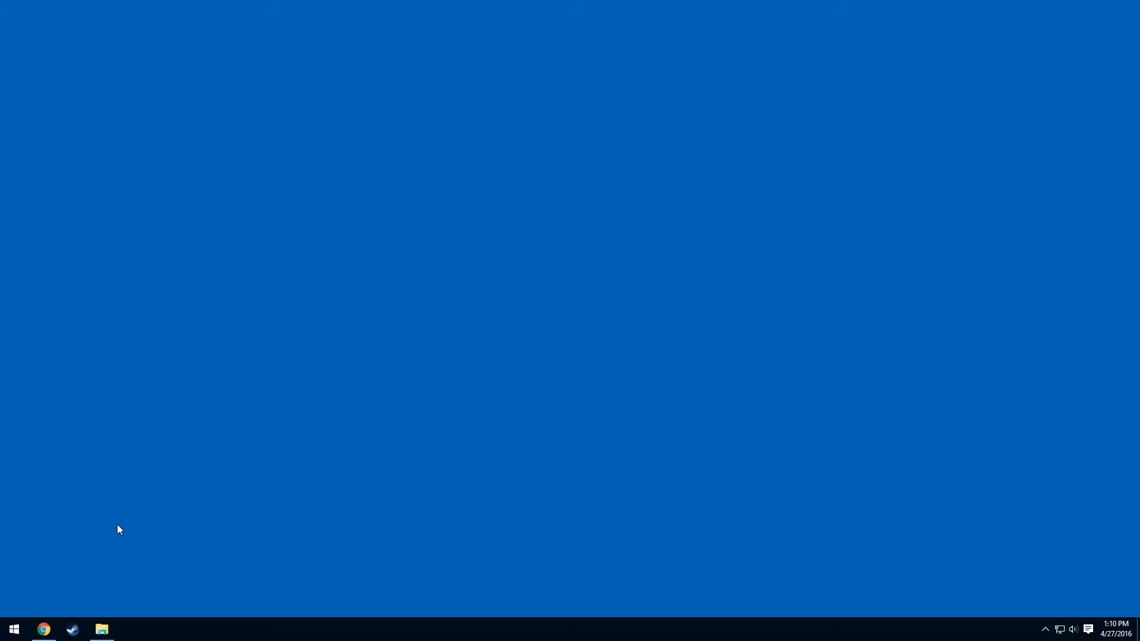
pyautogui.moveTo(45, 629)
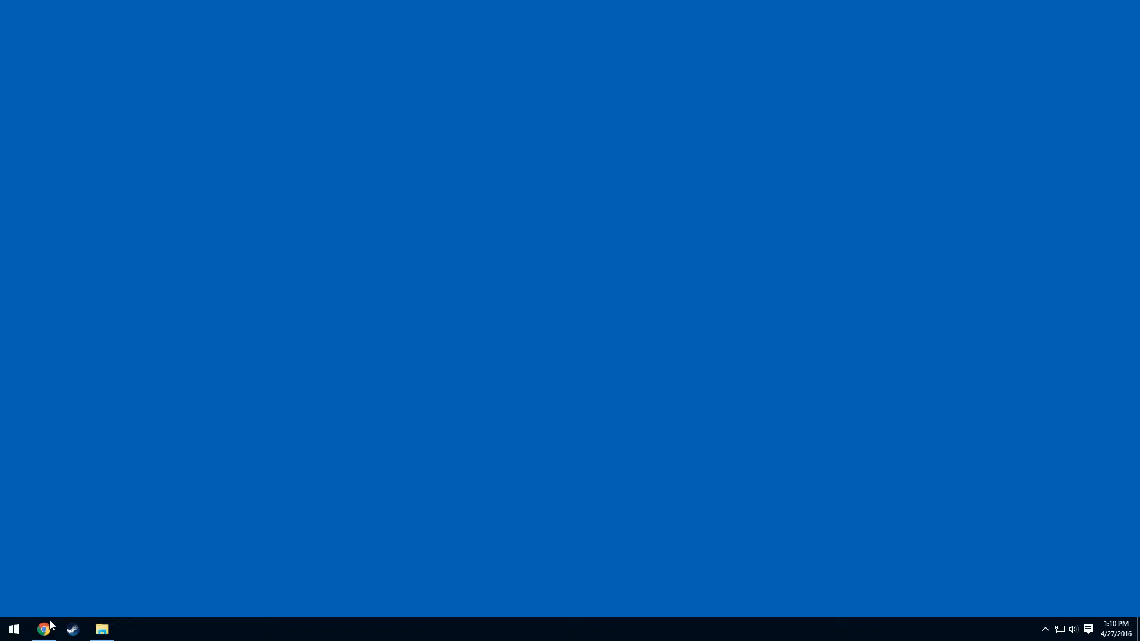
# Search Google for 'creation kit' in Chrome and open the Creation Kit Wiki result
pyautogui.click(43, 629)
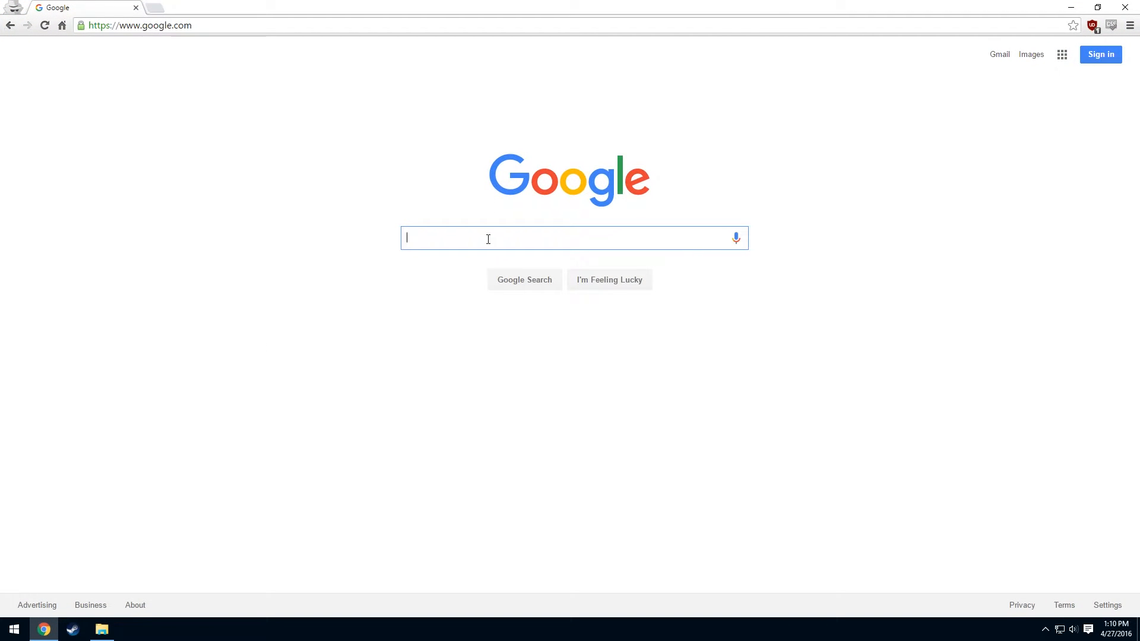
pyautogui.write('creation kit')
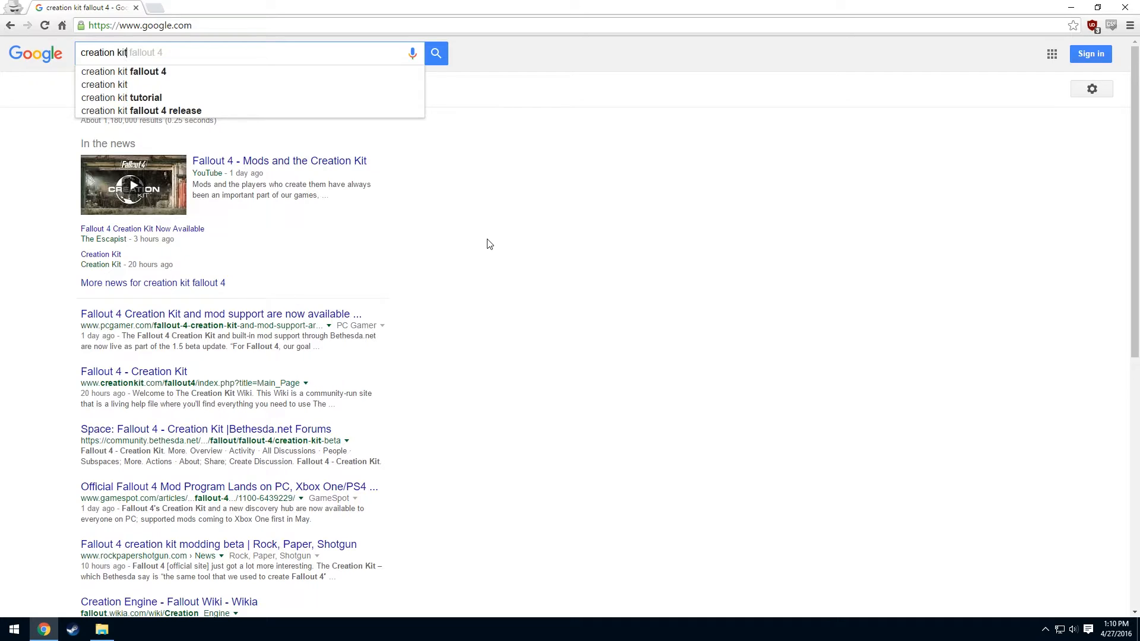
pyautogui.click(105, 84)
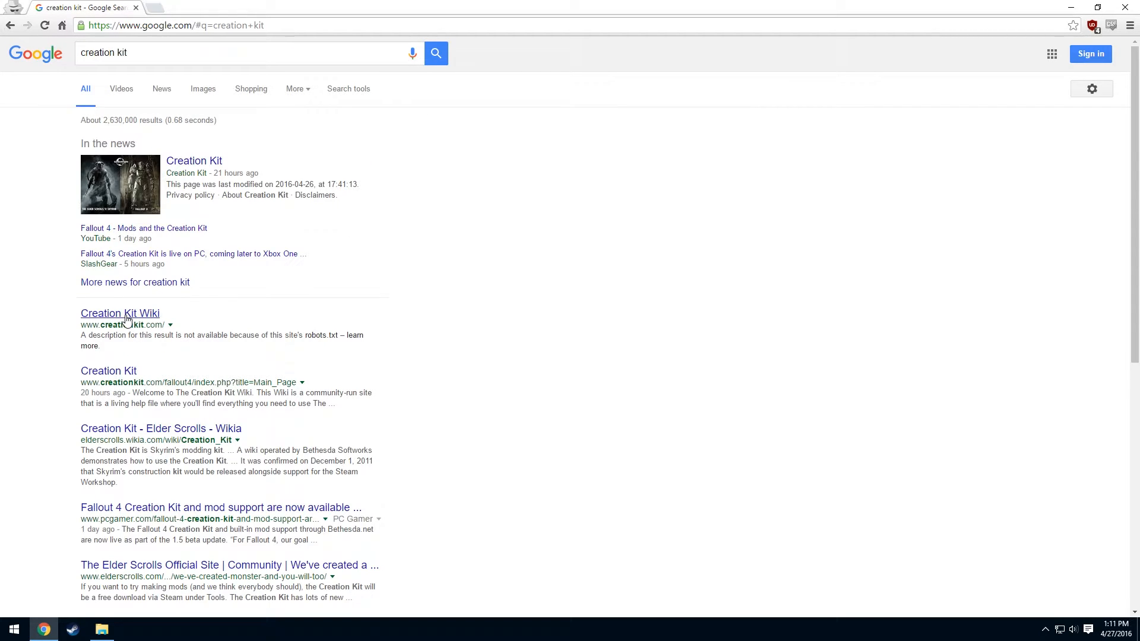
pyautogui.click(119, 312)
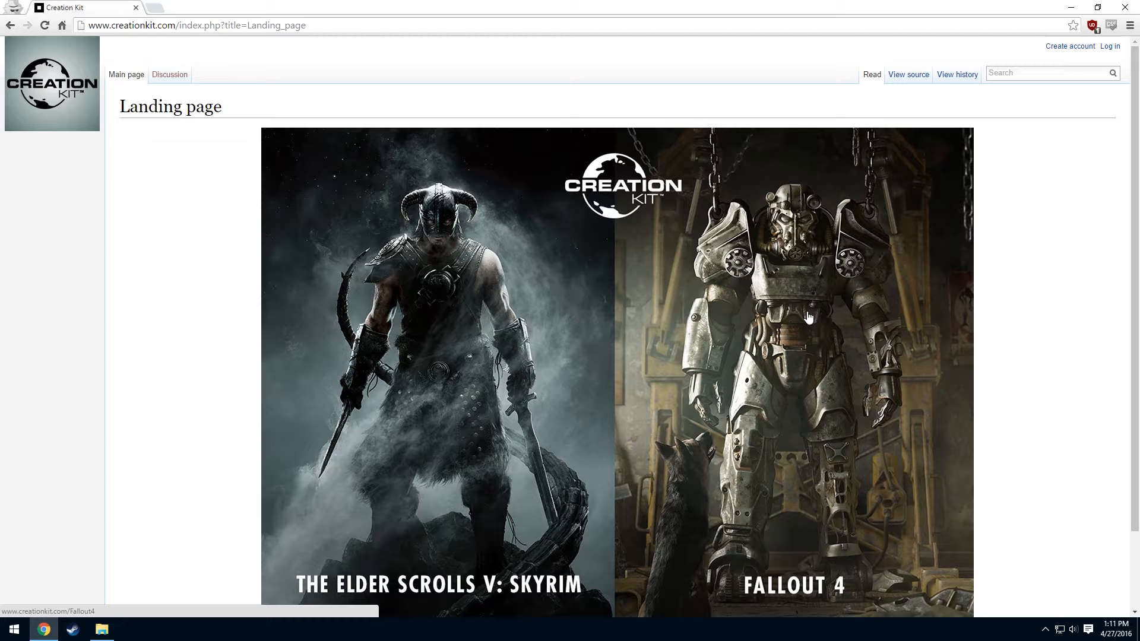
# From the Fallout 4 wiki page, download BethesdaNetLauncher_Setup.exe via the Bethesda.net Launcher link
pyautogui.click(807, 318)
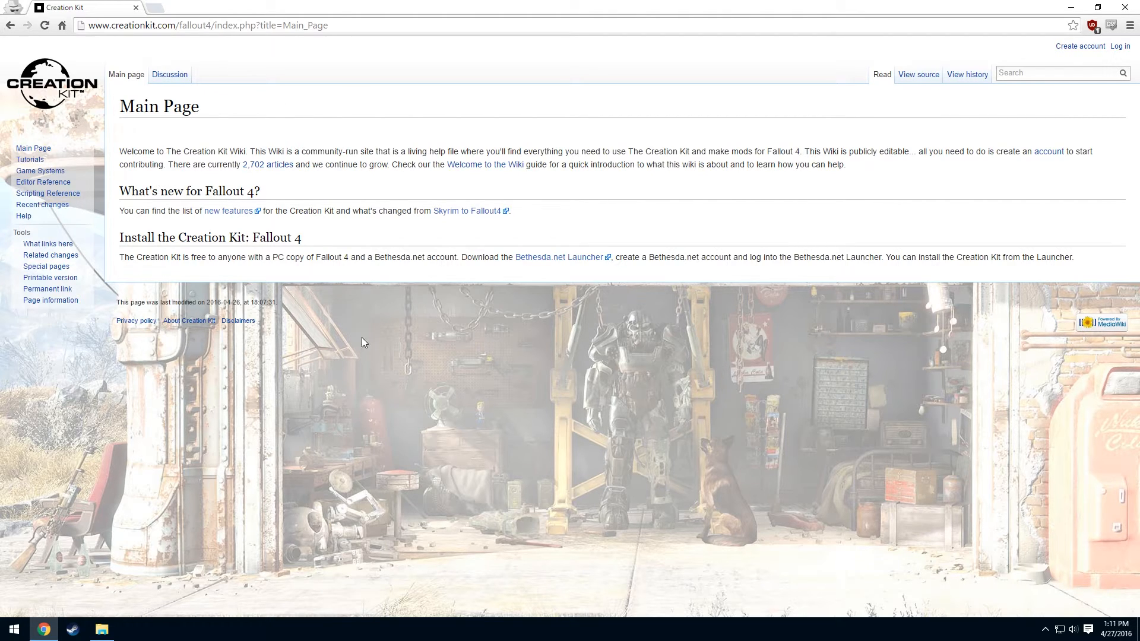
pyautogui.moveTo(415, 300)
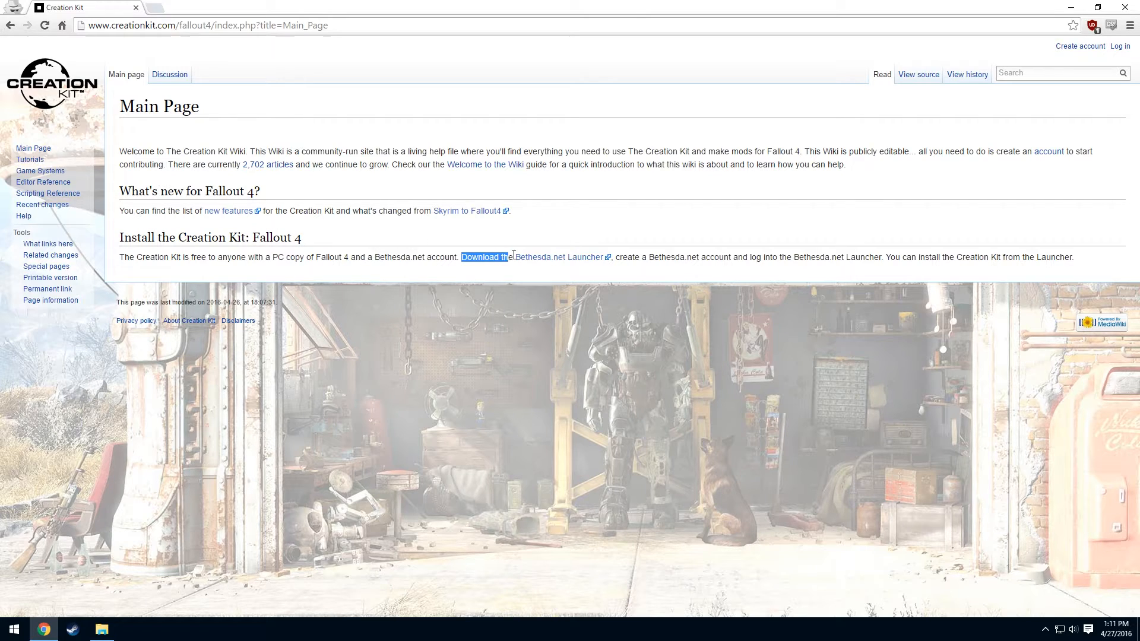
pyautogui.moveTo(600, 312)
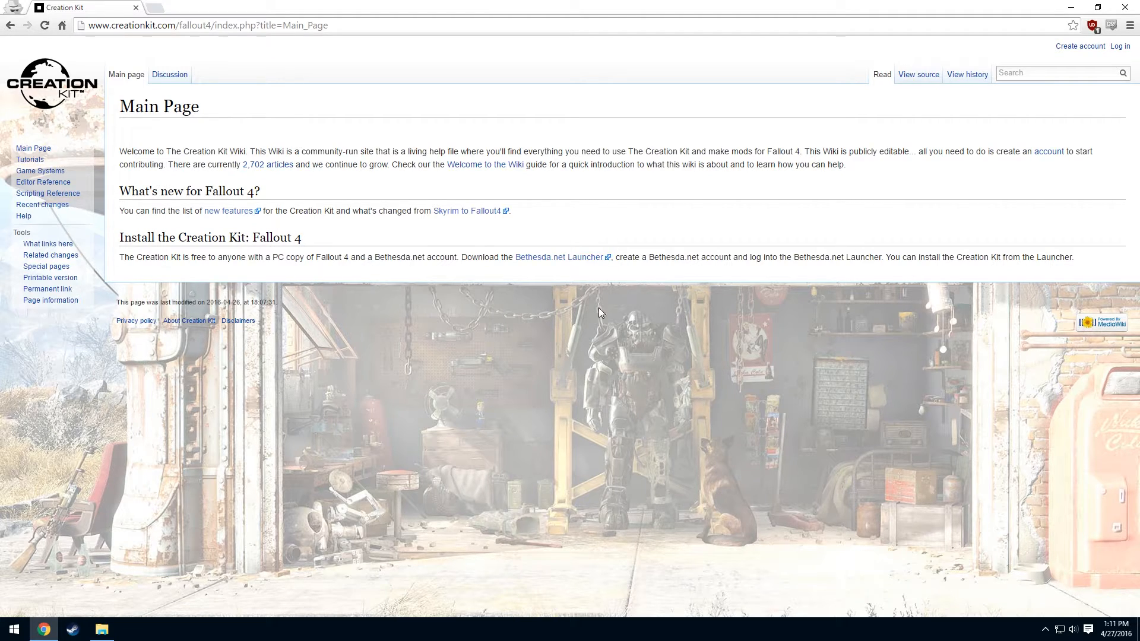
pyautogui.moveTo(560, 257)
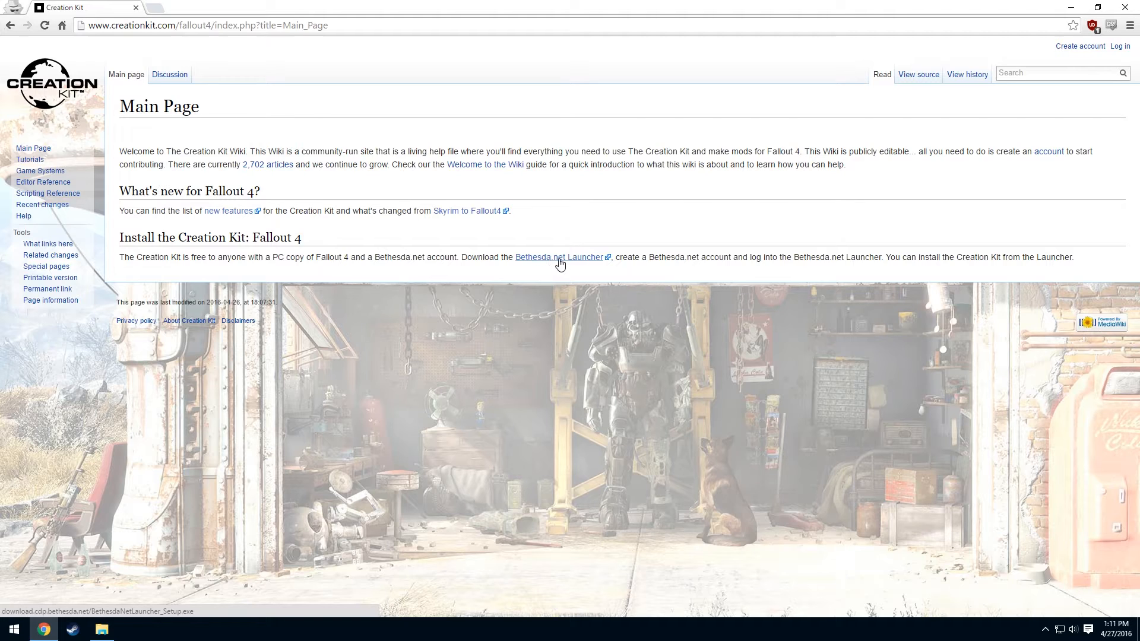
pyautogui.click(559, 257)
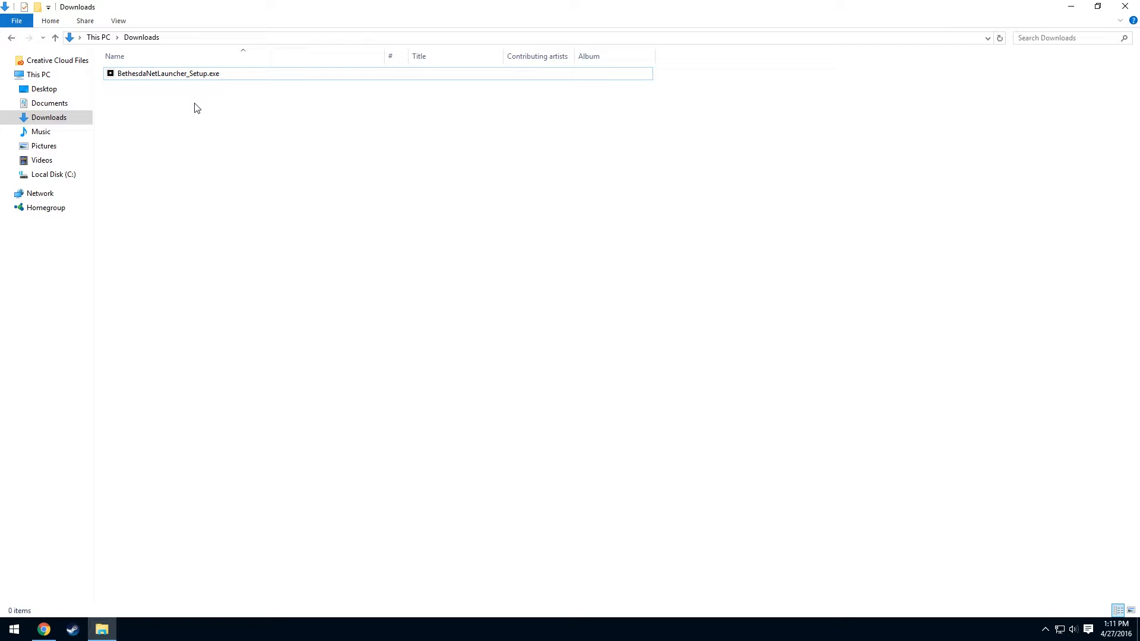
# Run BethesdaNetLauncher_Setup.exe from Downloads, allow it, and continue setup in English
pyautogui.doubleClick(168, 73)
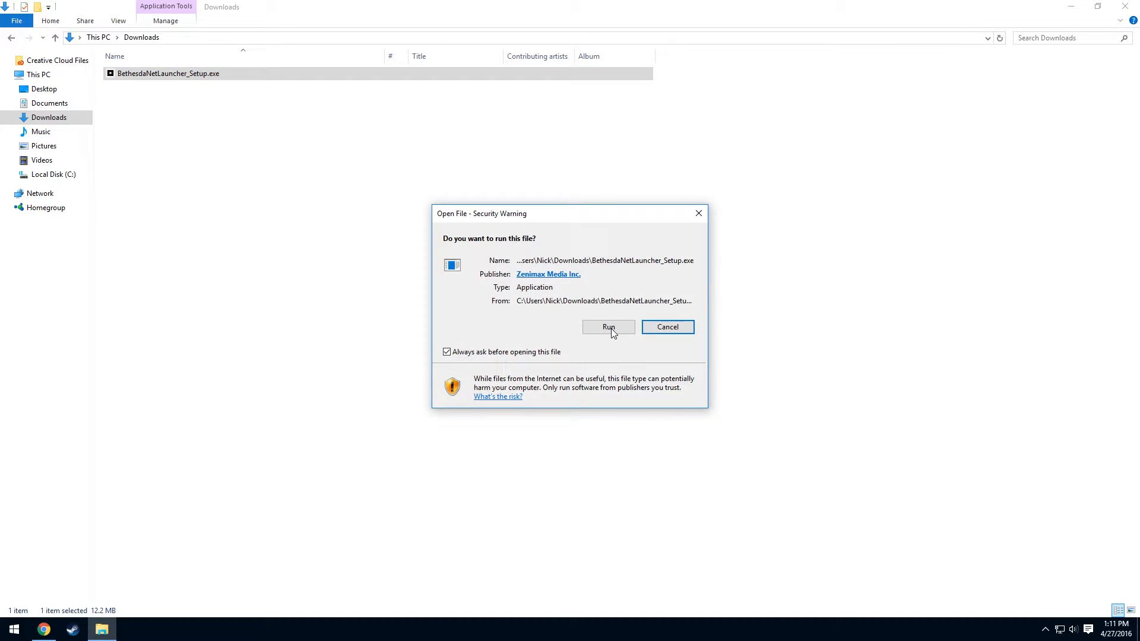
pyautogui.click(608, 327)
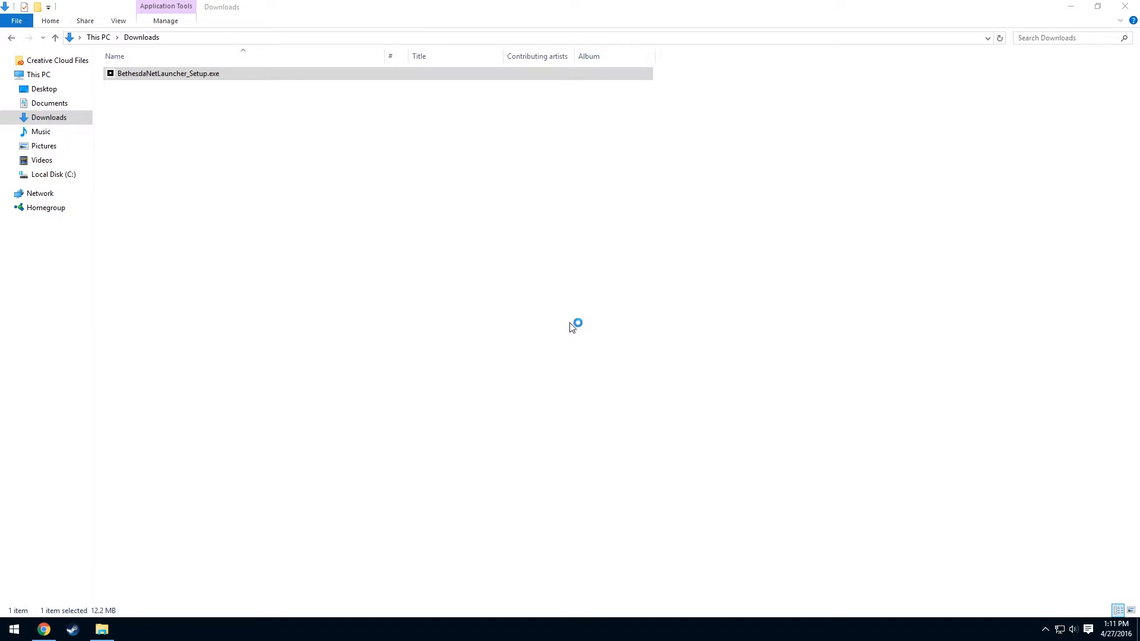
pyautogui.doubleClick(167, 73)
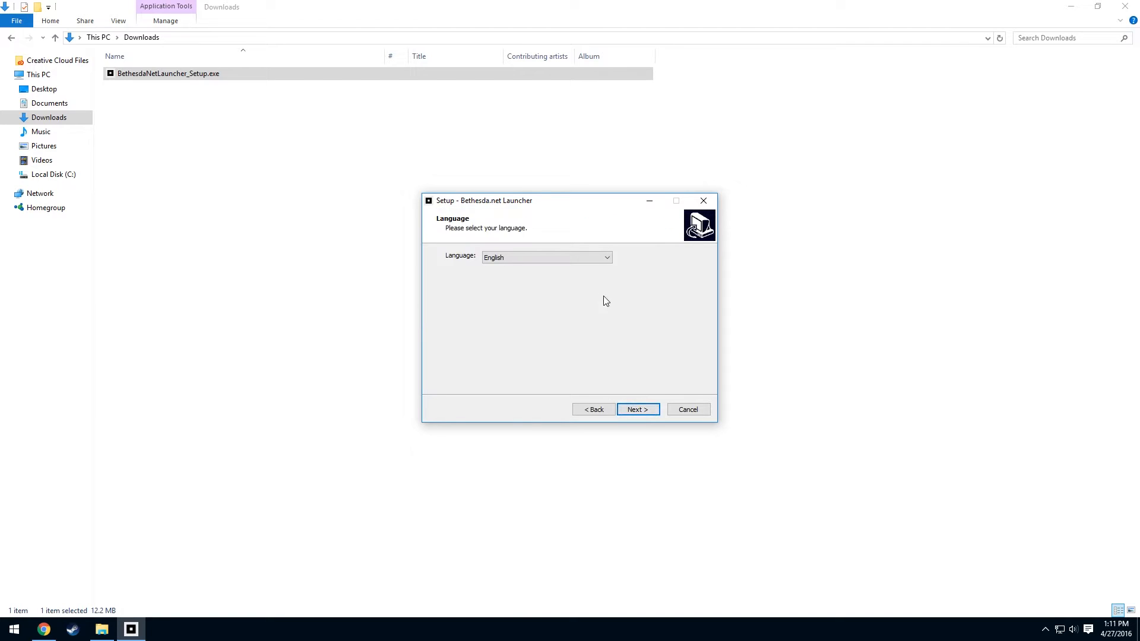
pyautogui.click(636, 410)
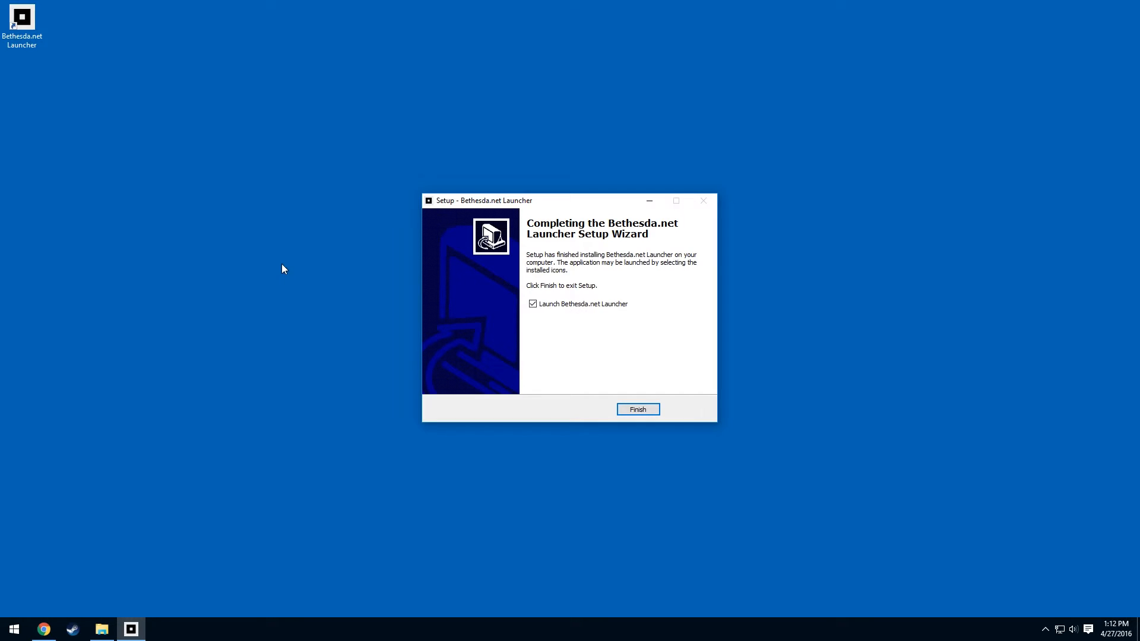
pyautogui.moveTo(810, 208)
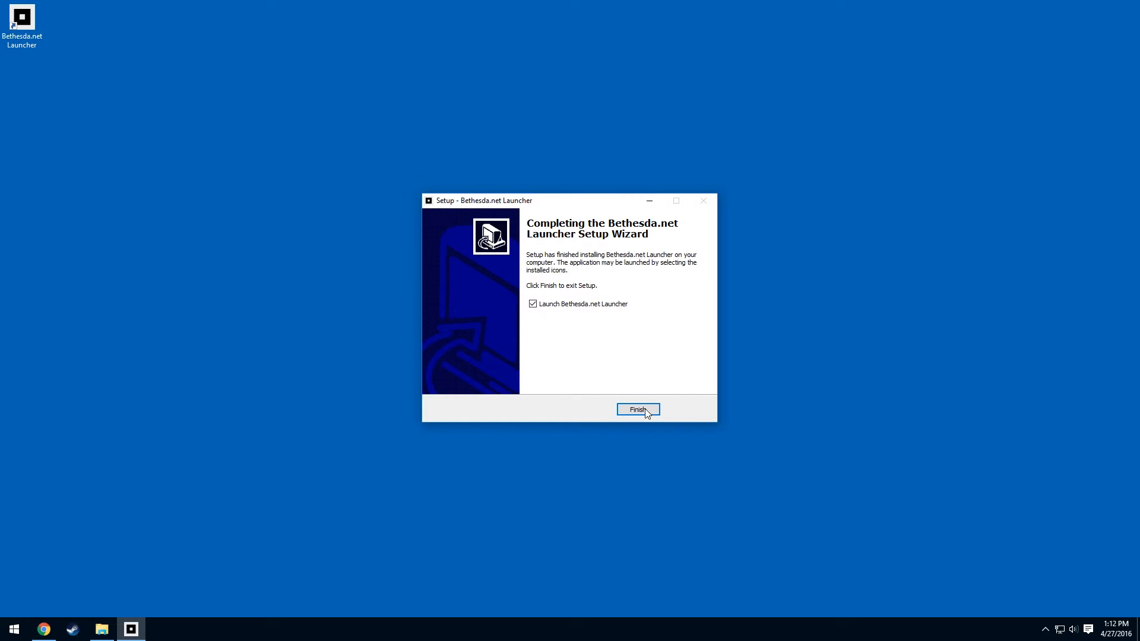
# Finish setup with 'Launch Bethesda.net Launcher' checked so the launcher starts
pyautogui.click(636, 409)
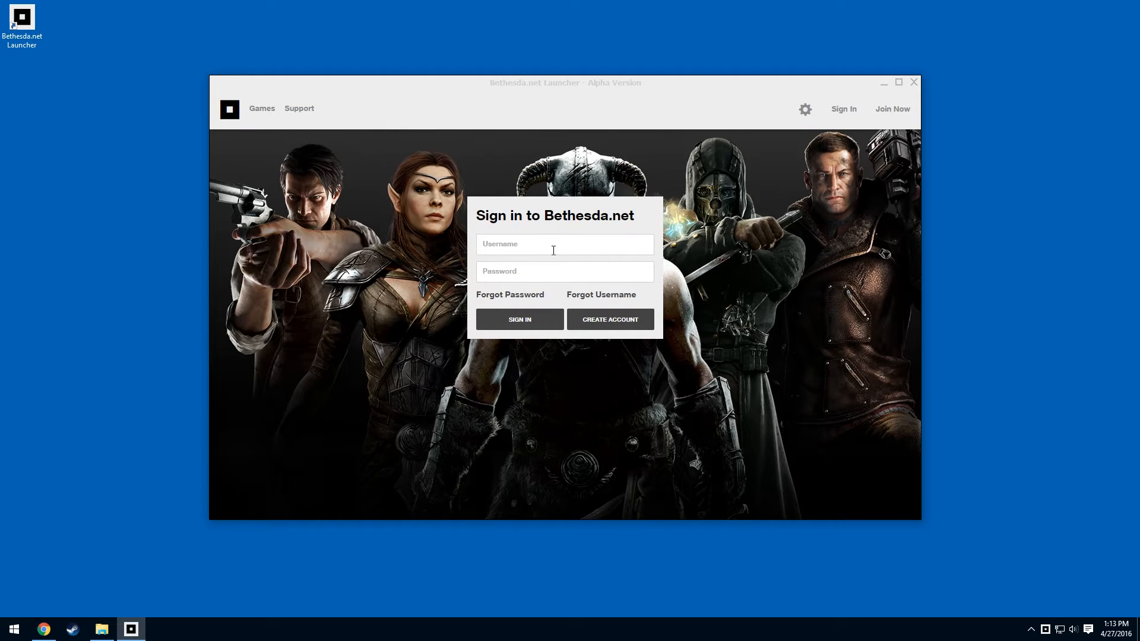
pyautogui.moveTo(559, 261)
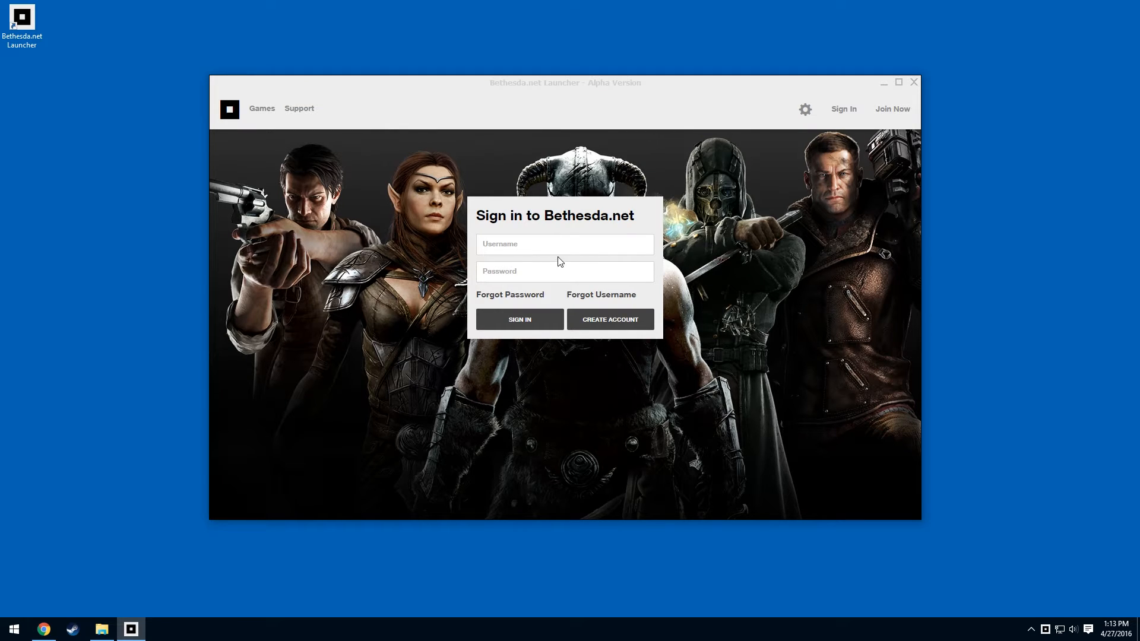
pyautogui.moveTo(552, 299)
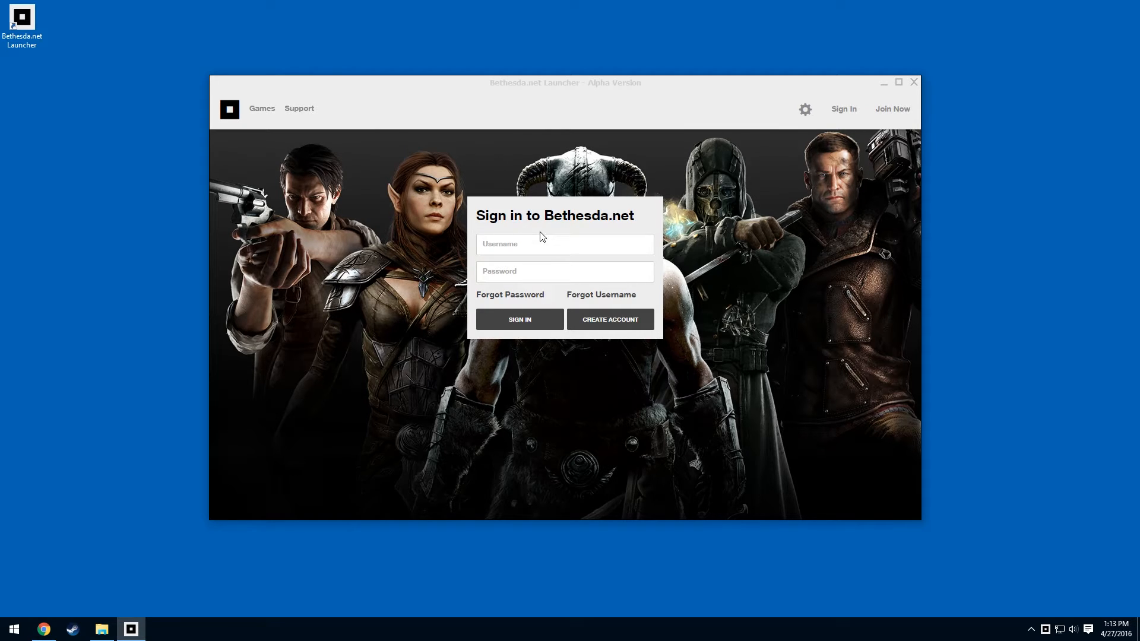
pyautogui.moveTo(700, 274)
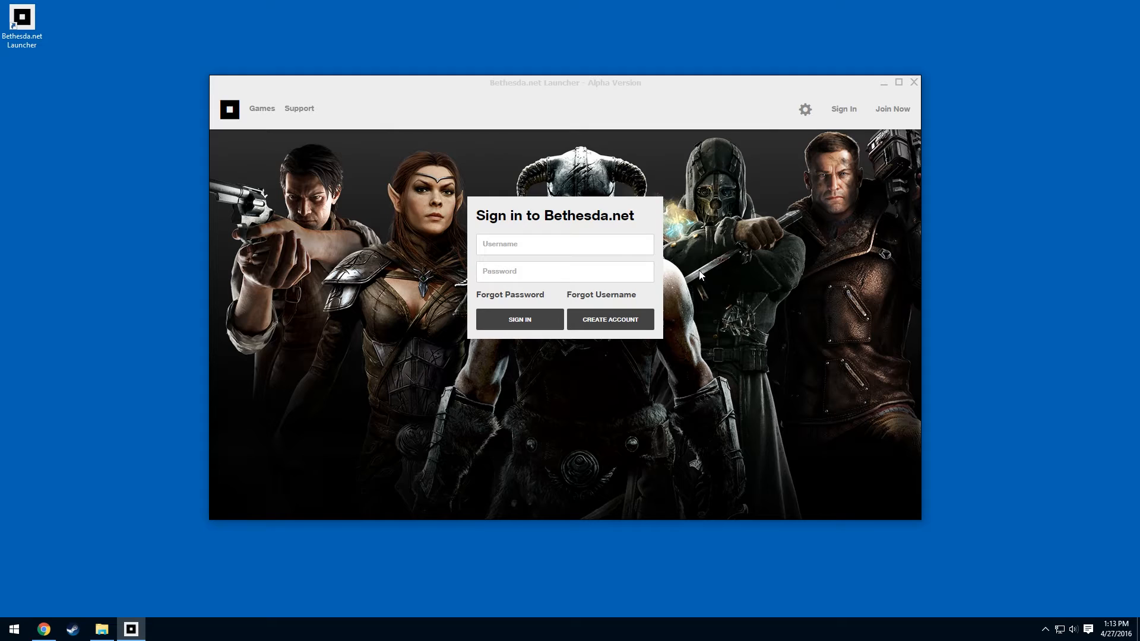
pyautogui.moveTo(609, 320)
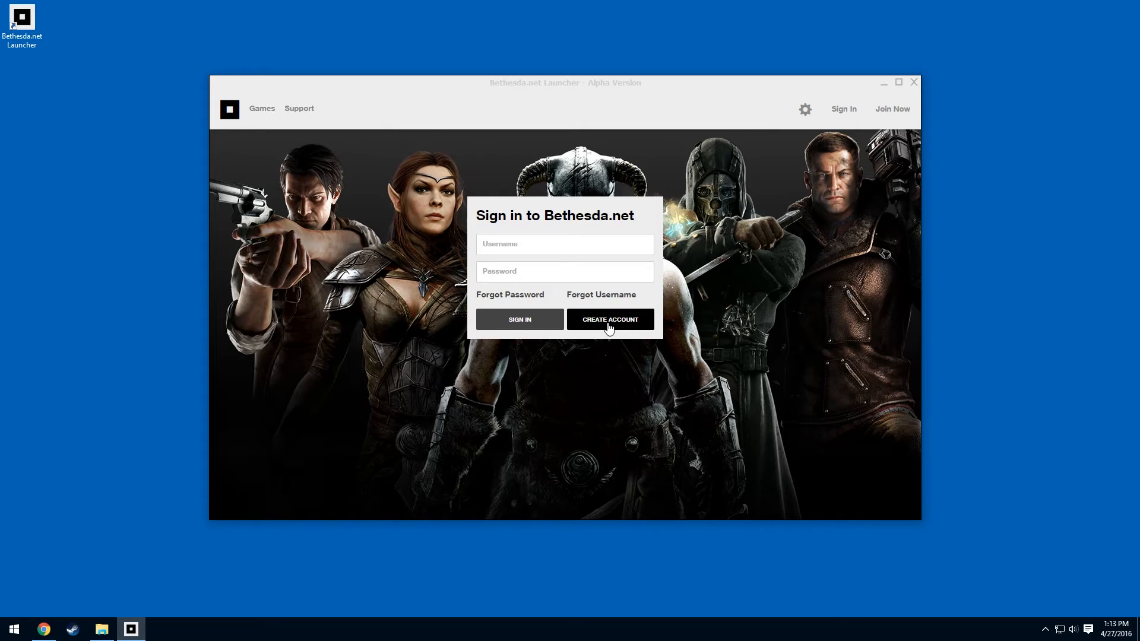
# Choose CREATE ACCOUNT on the sign-in panel to make a new Bethesda.net account
pyautogui.click(563, 243)
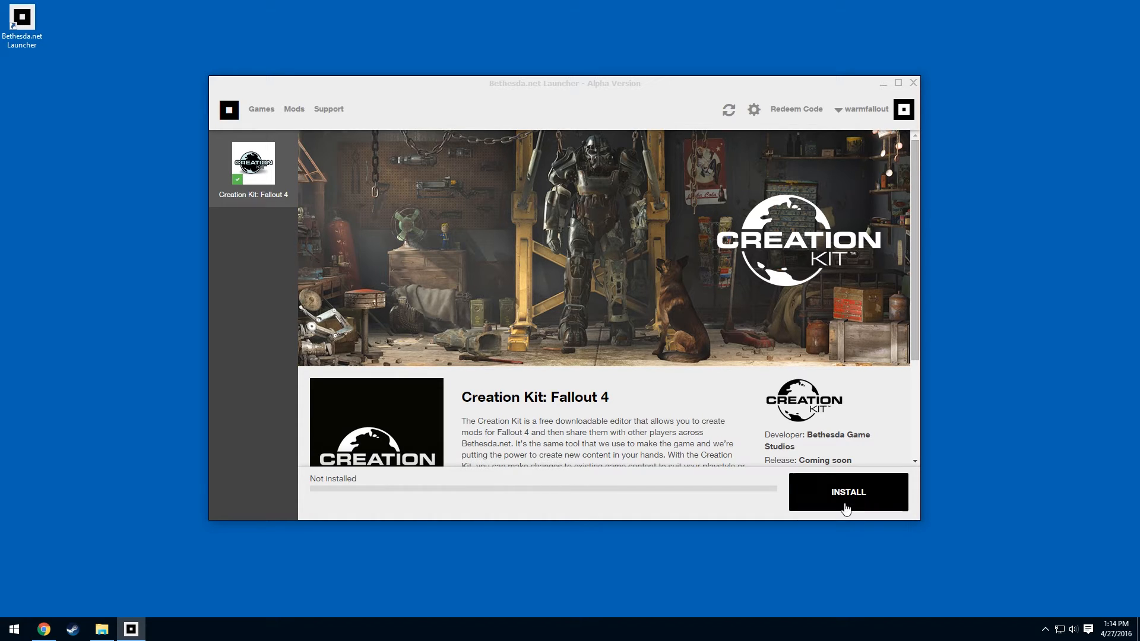
# Install Creation Kit: Fallout 4 to the chosen folder with a desktop shortcut, then launch it with PLAY
pyautogui.click(847, 492)
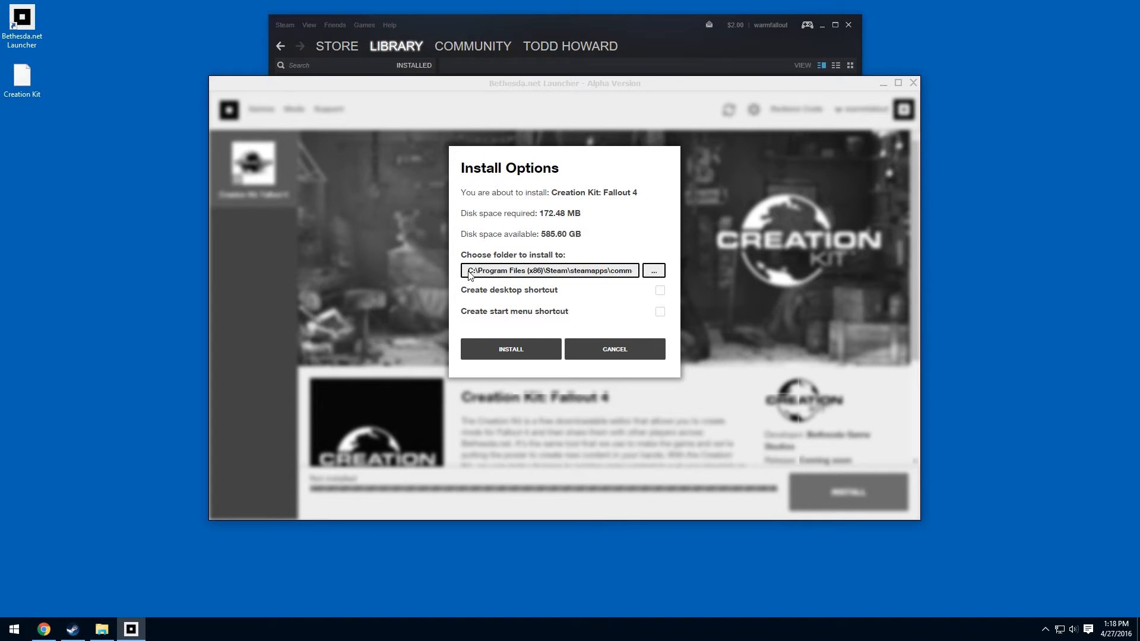
pyautogui.tripleClick(549, 271)
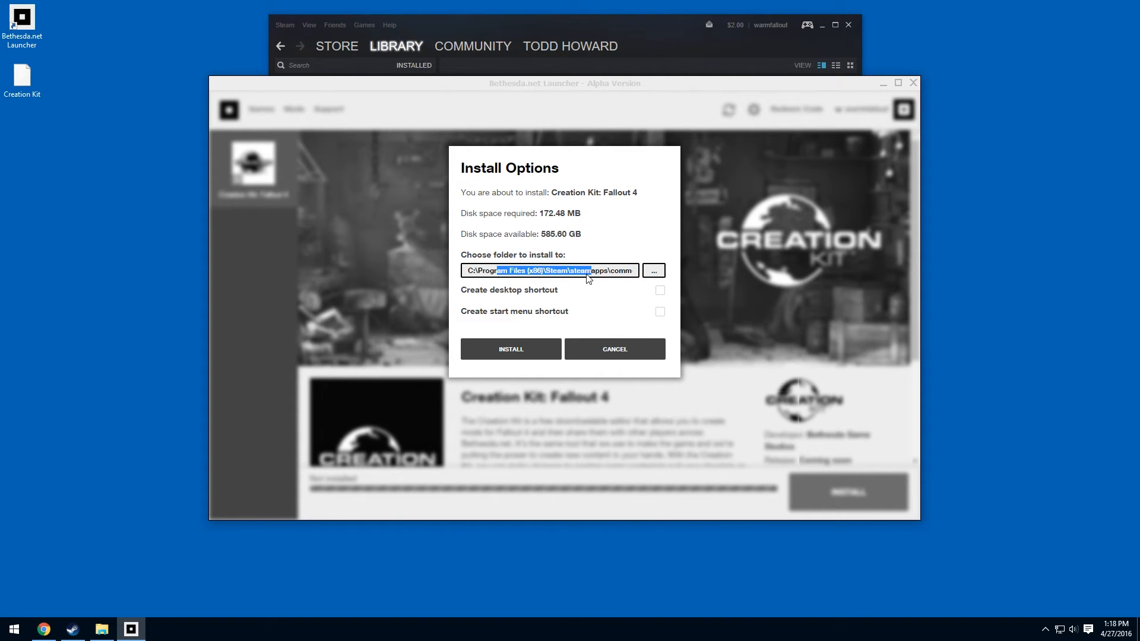
pyautogui.moveTo(618, 296)
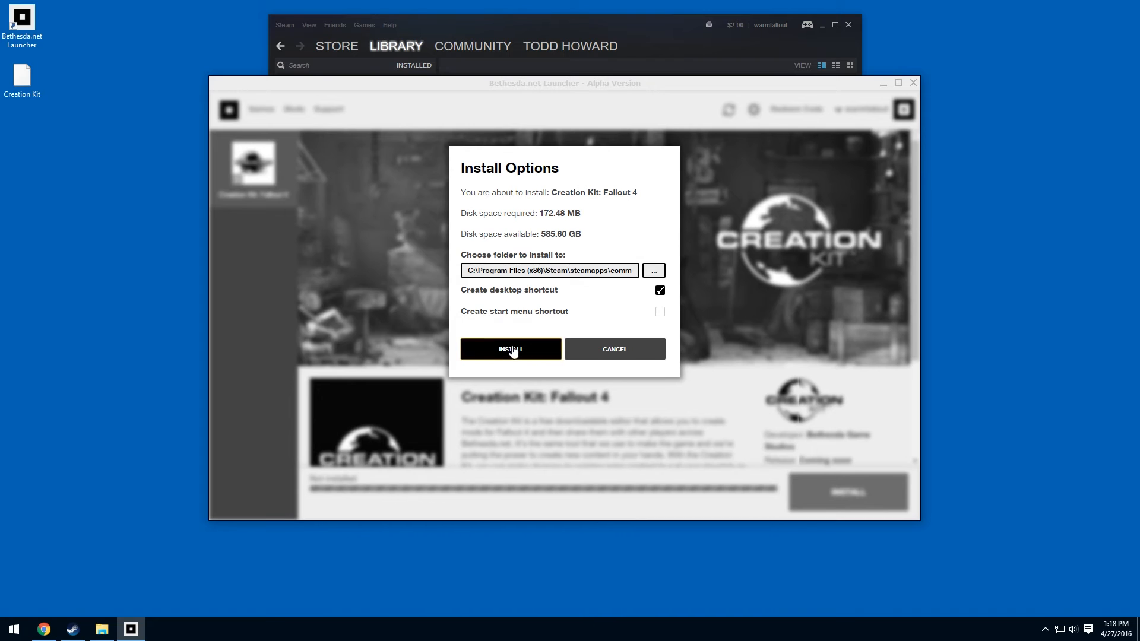
pyautogui.click(511, 349)
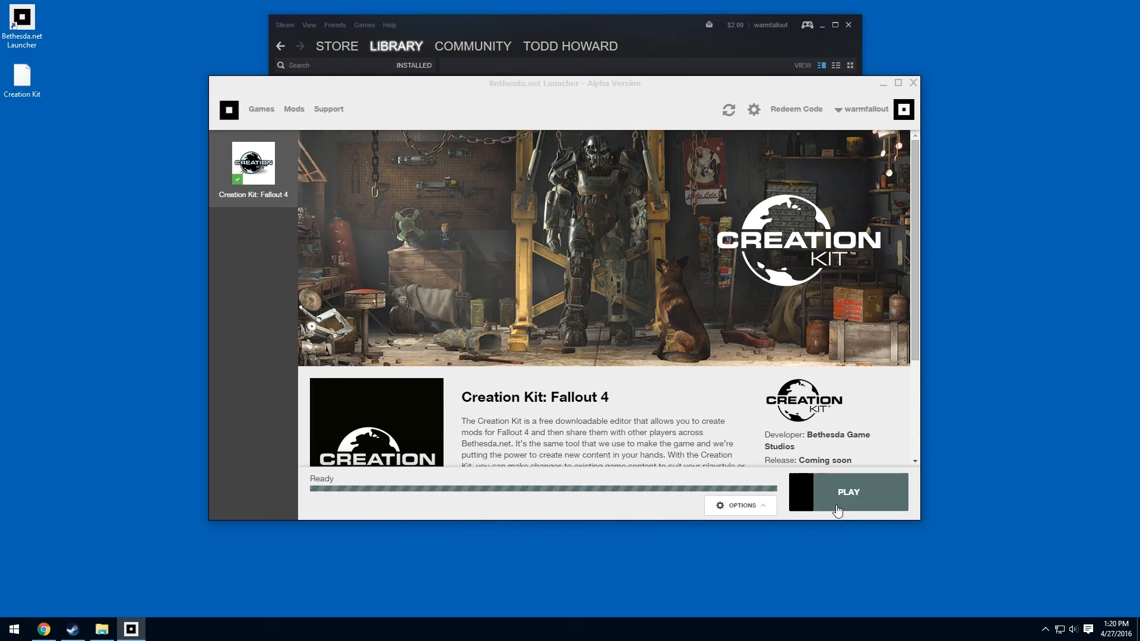
pyautogui.click(847, 491)
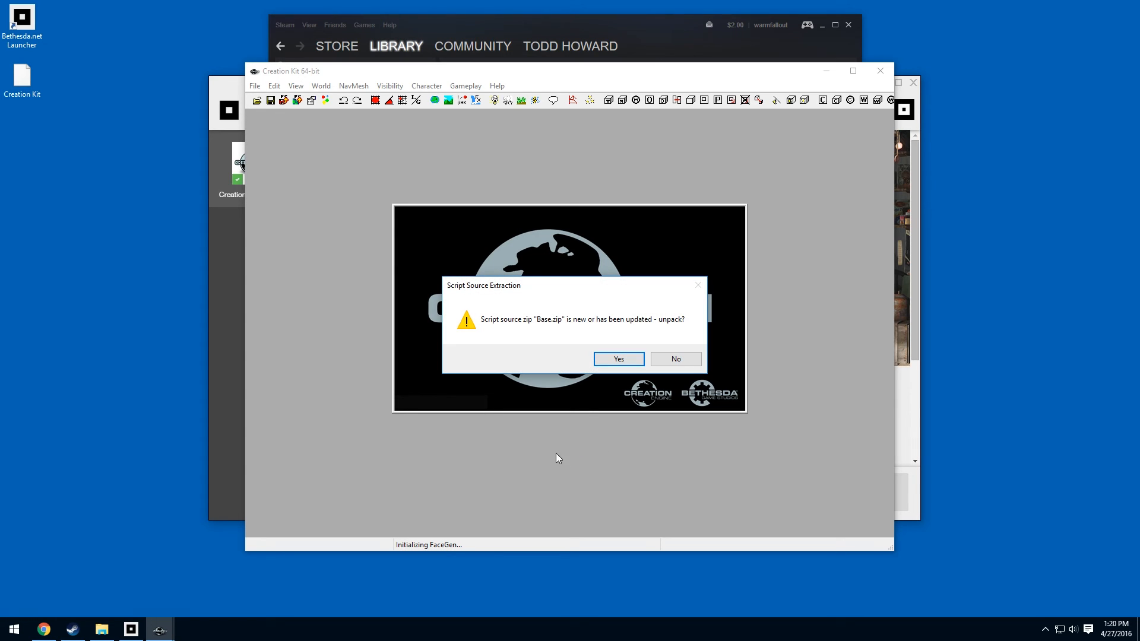
pyautogui.moveTo(470, 221)
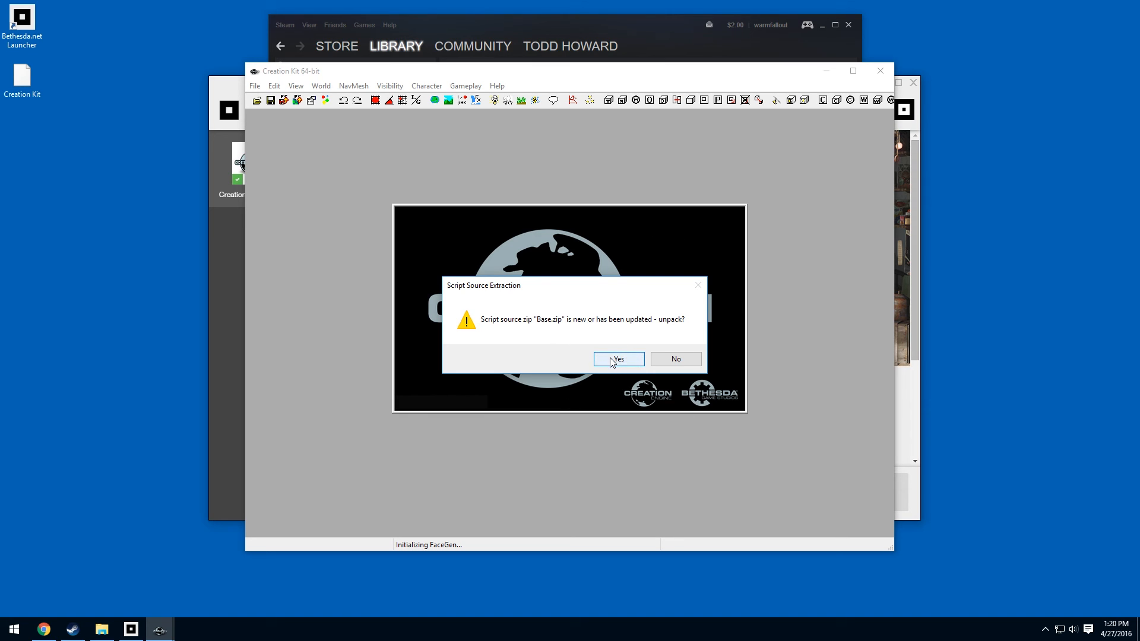
# Agree to unpack the Base.zip script sources so the editor finishes loading
pyautogui.click(617, 359)
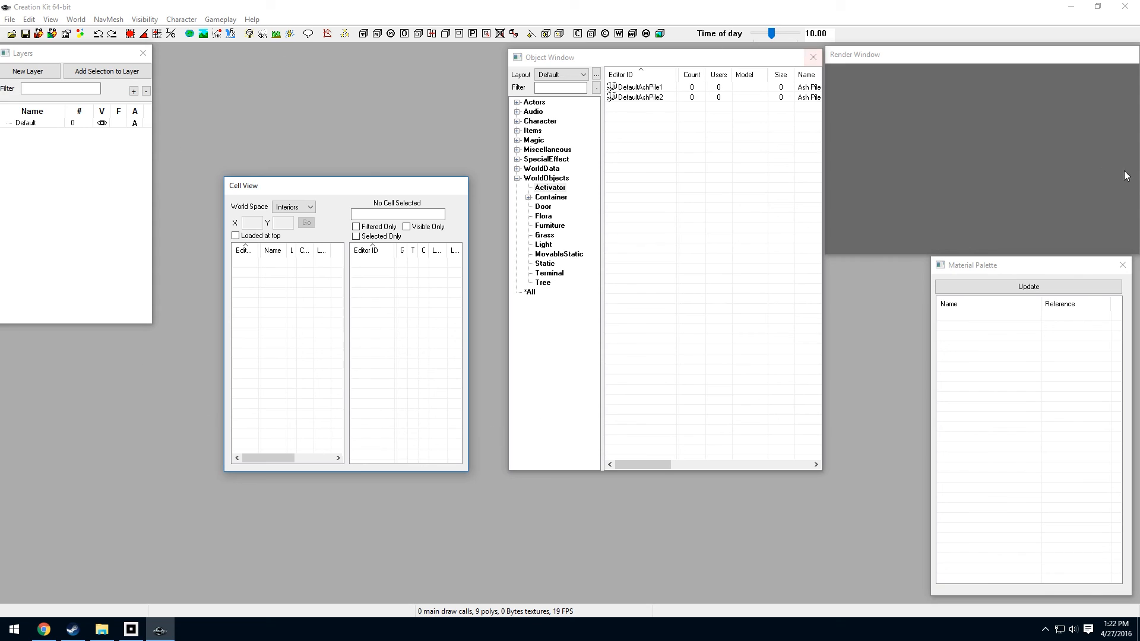
pyautogui.moveTo(443, 458)
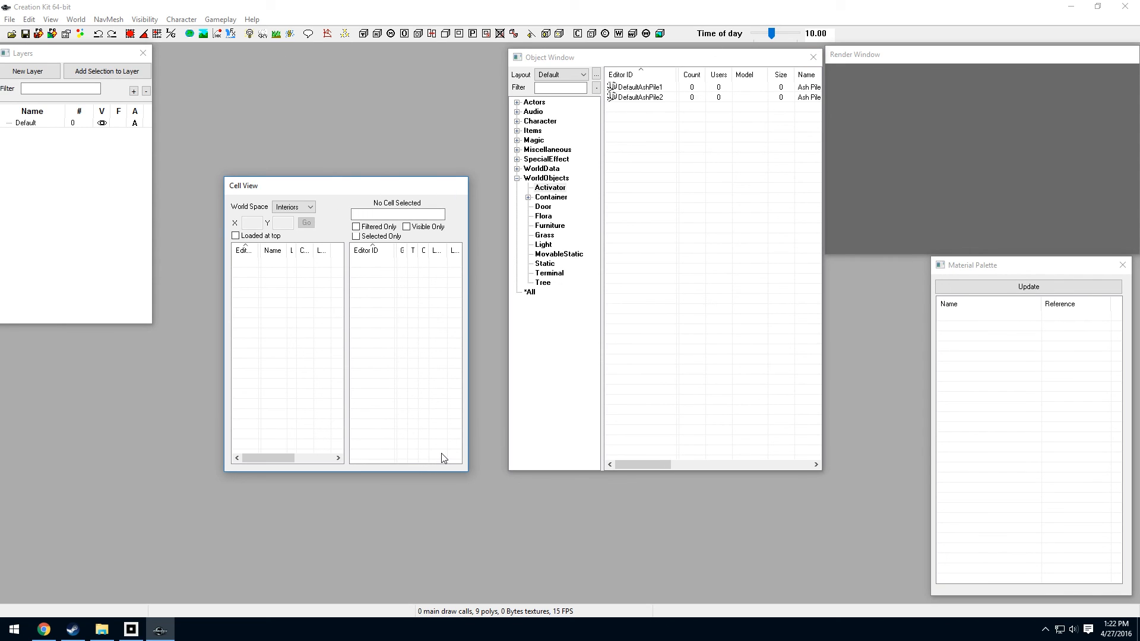